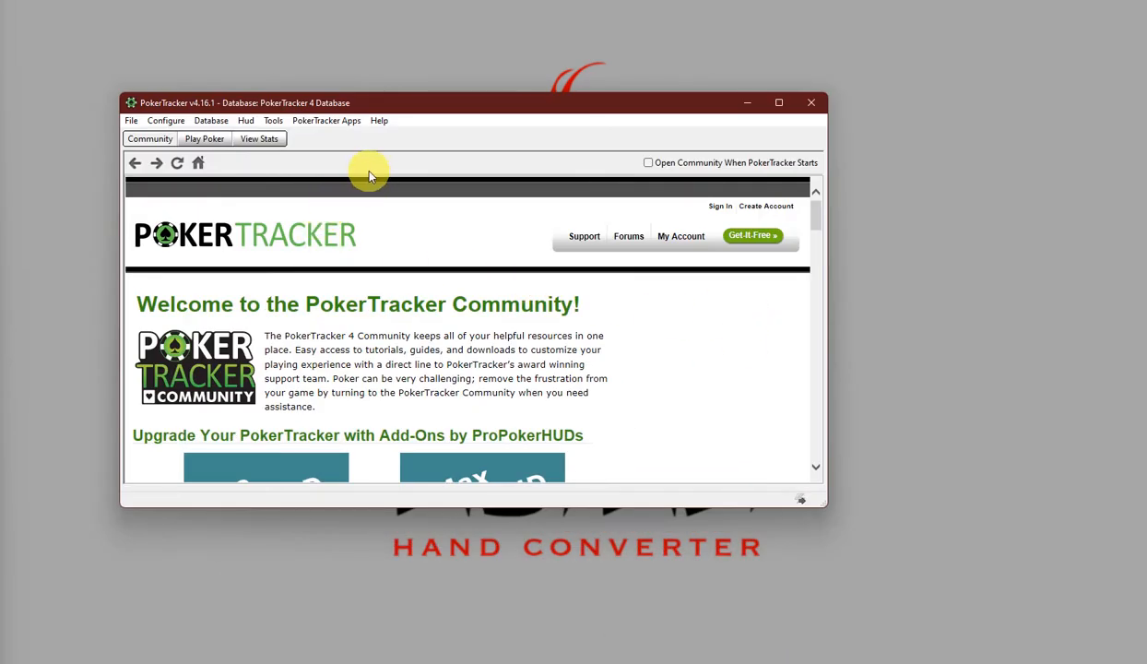
# Open PokerTracker 4's Site Configuration and scroll the network list toward SupremaPoker.
pyautogui.click(166, 121)
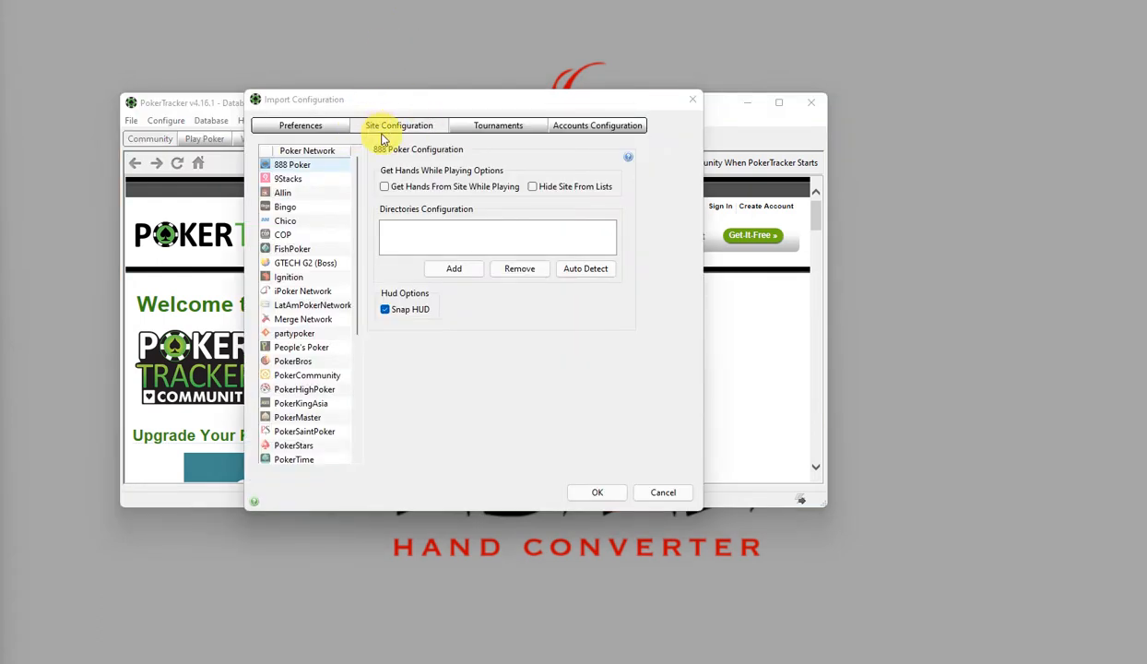
pyautogui.moveTo(367, 146)
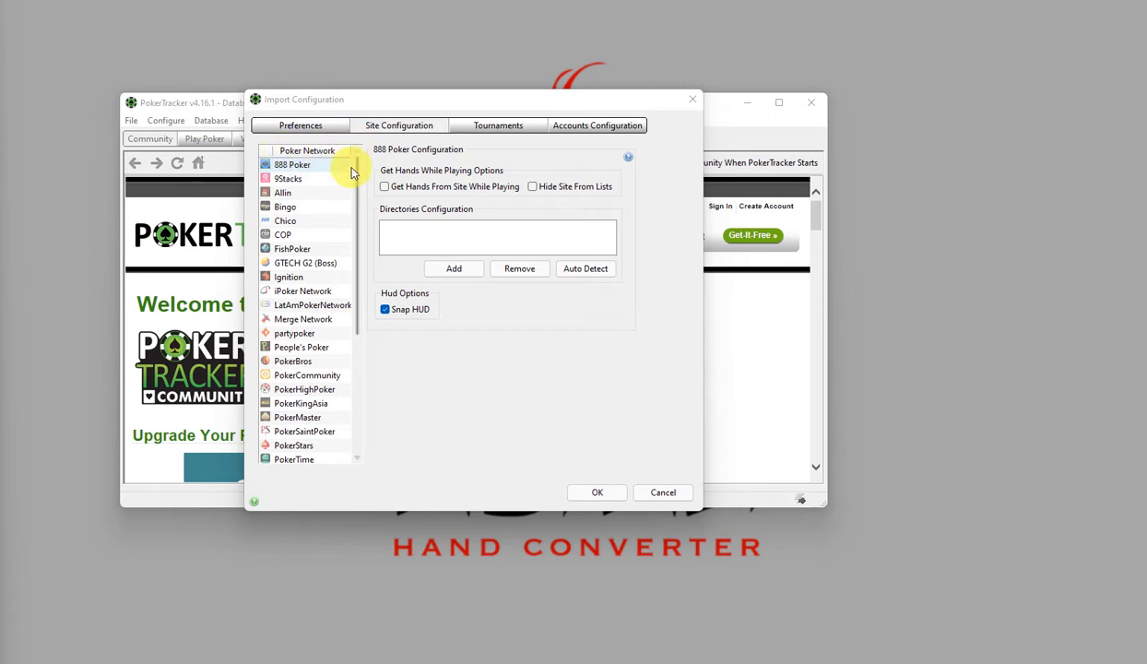
pyautogui.scroll(-3)
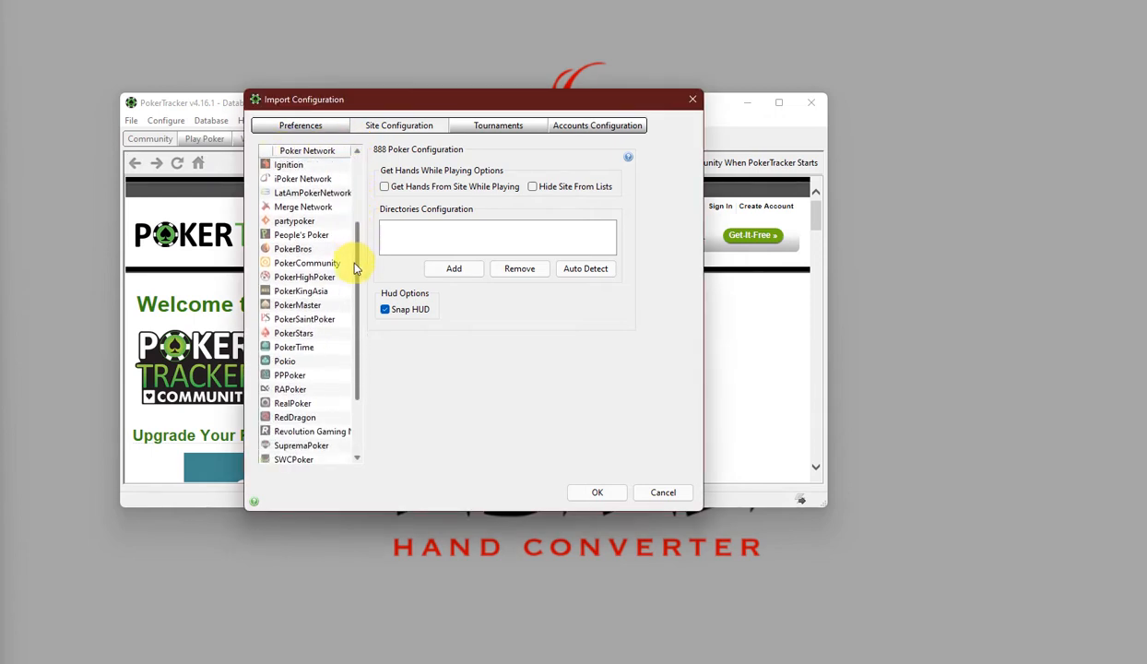
pyautogui.scroll(-3)
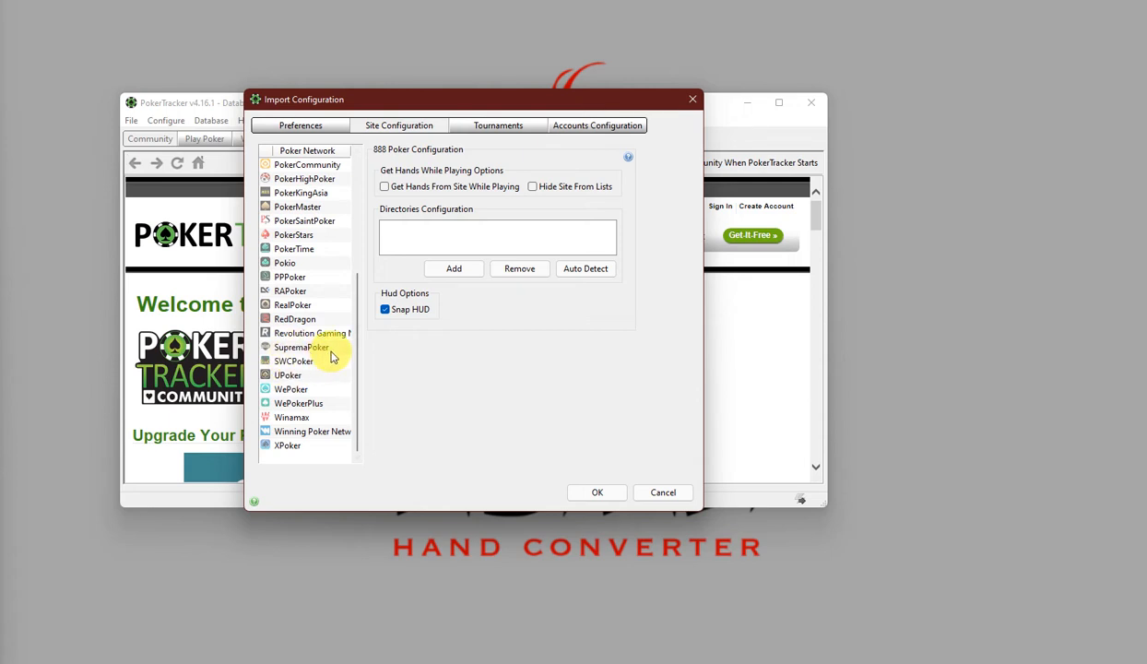
# Select SupremaPoker, show its hand history directories, and auto-detect the sprp_hh folder.
pyautogui.click(301, 347)
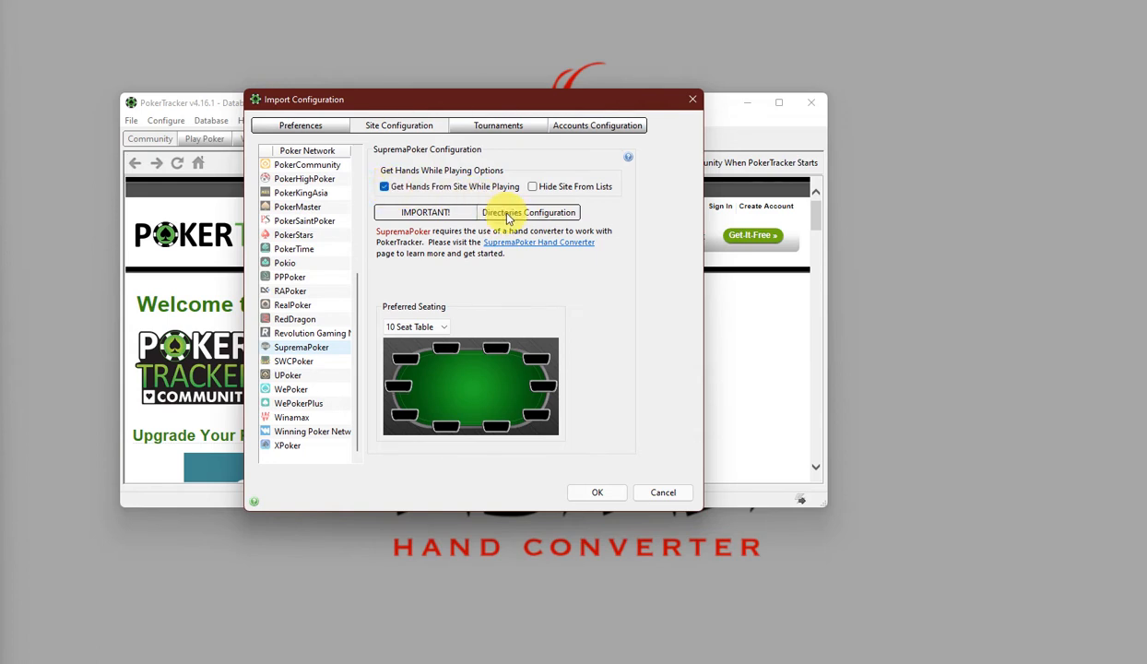
pyautogui.click(528, 212)
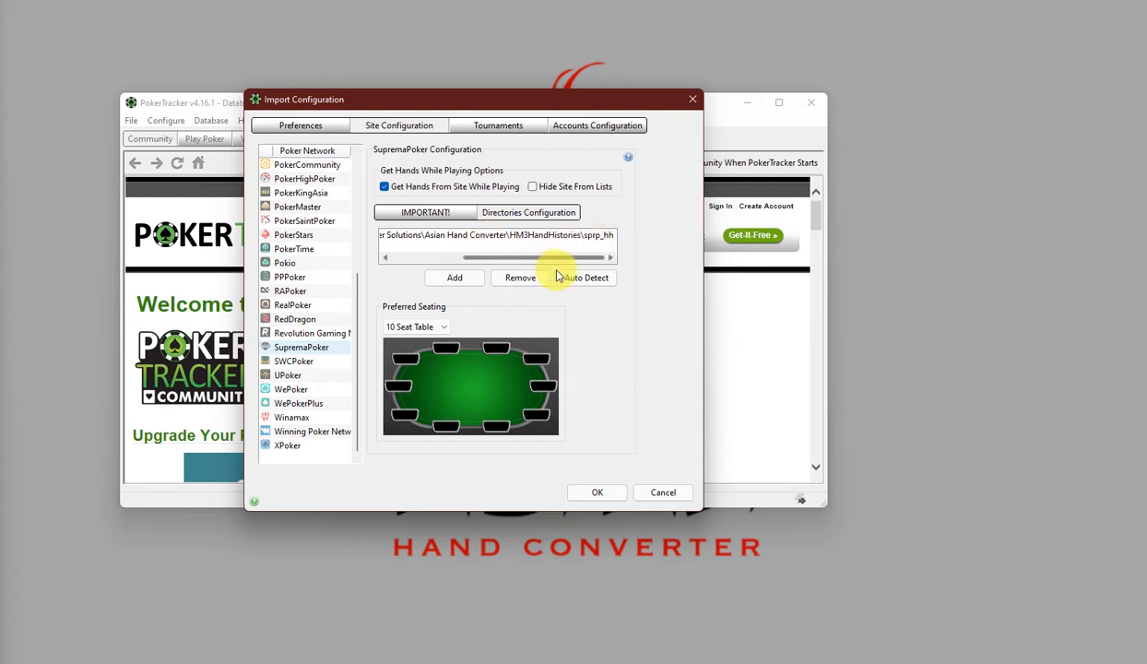
pyautogui.click(586, 278)
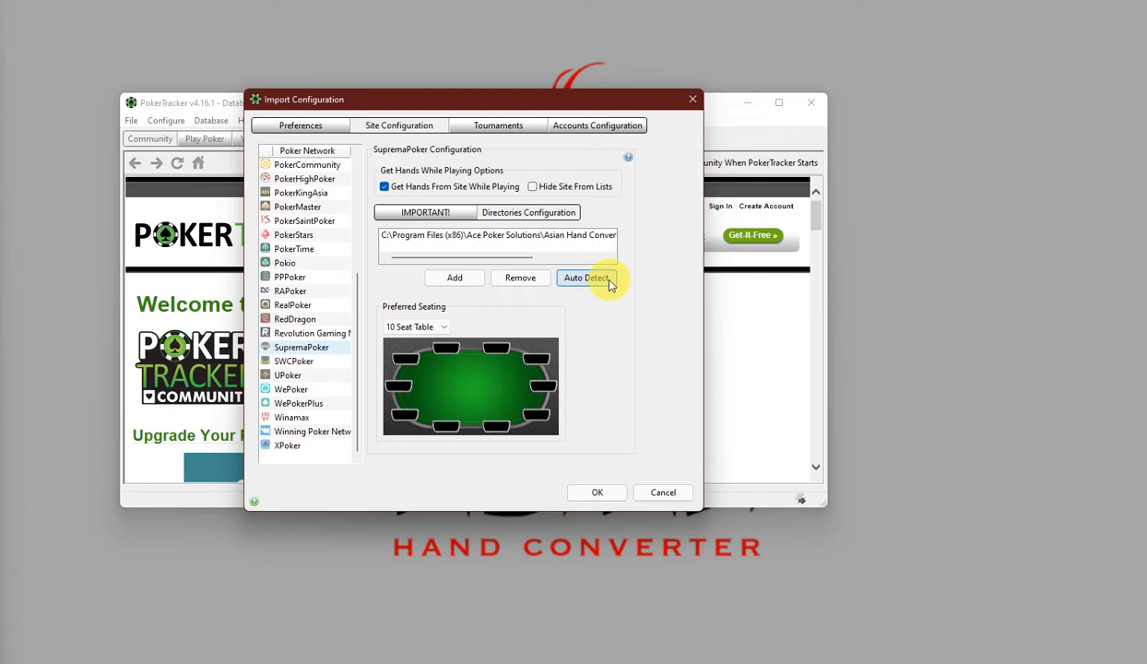
pyautogui.click(586, 277)
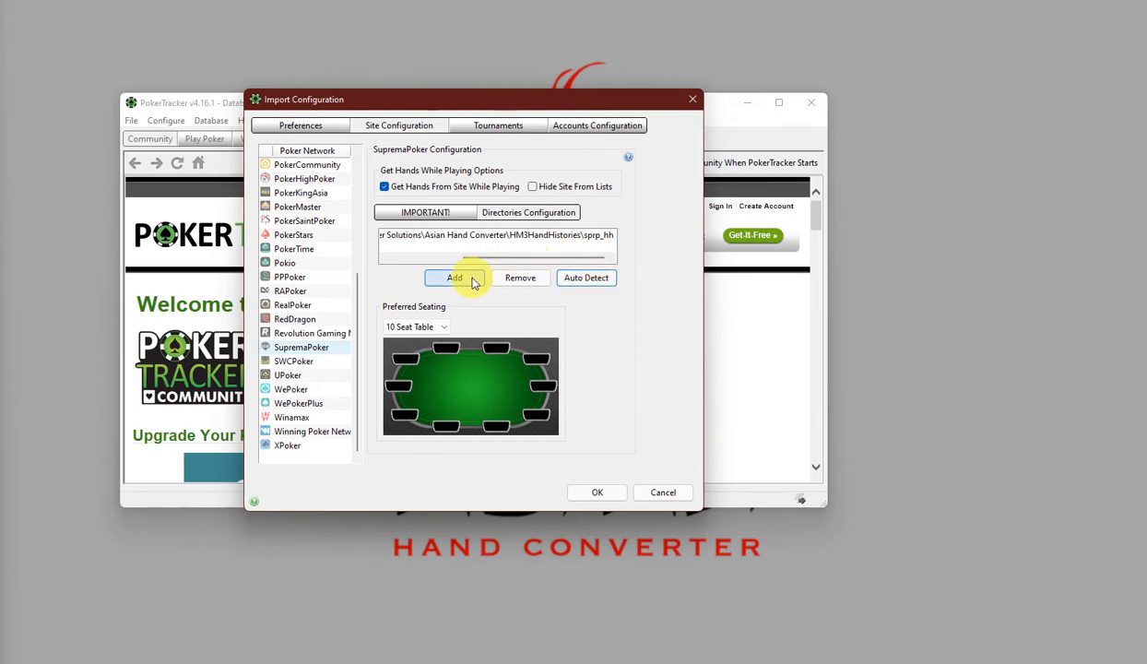
# Add sprp_hh as a SupremaPoker hand history import folder.
pyautogui.click(453, 277)
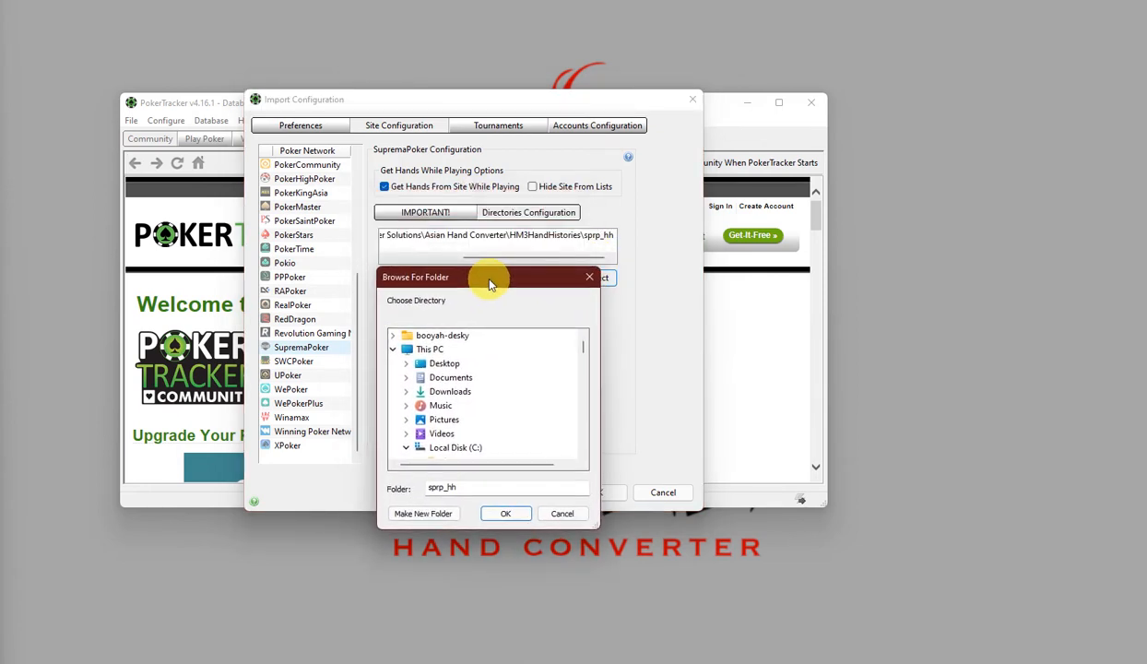
pyautogui.moveTo(616, 249)
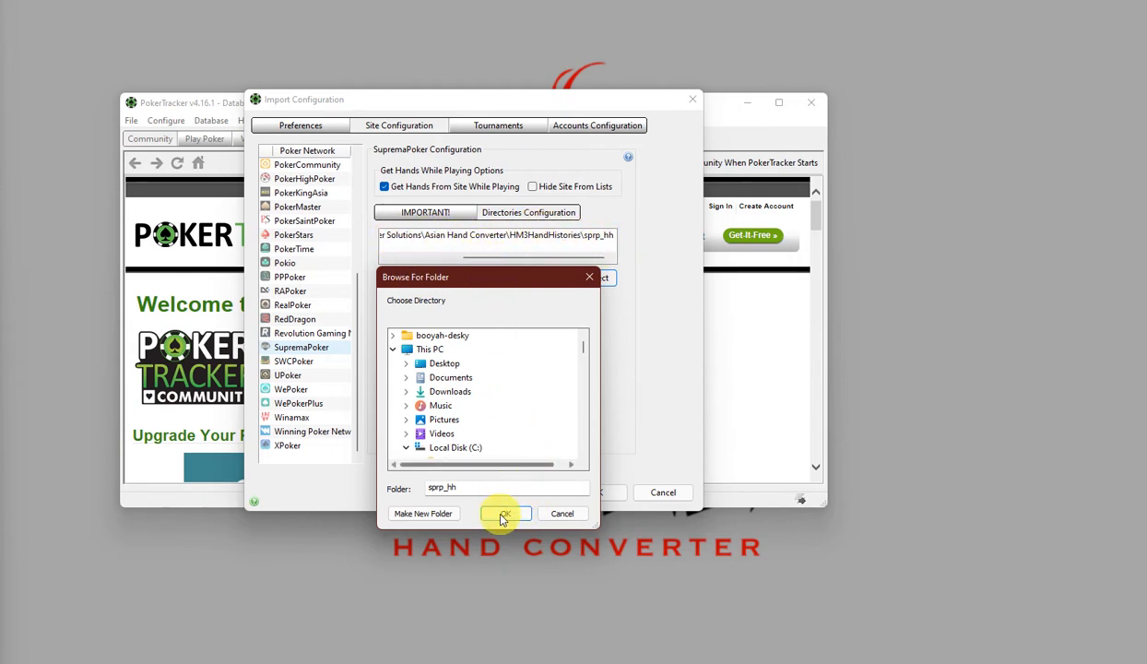
pyautogui.click(504, 513)
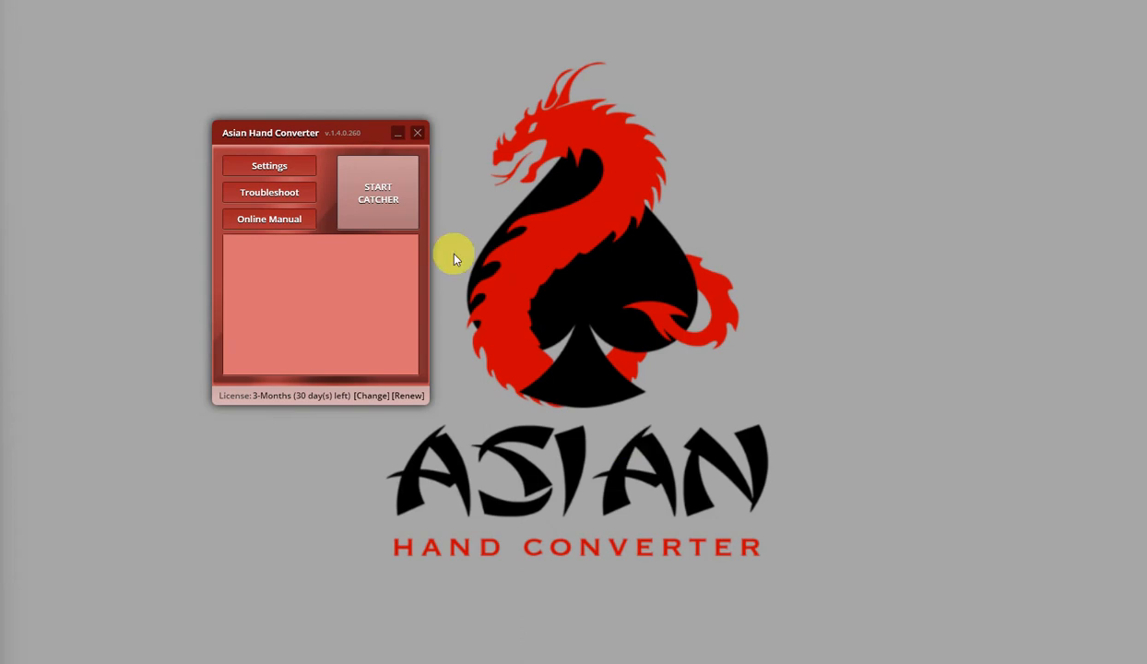
pyautogui.click(268, 165)
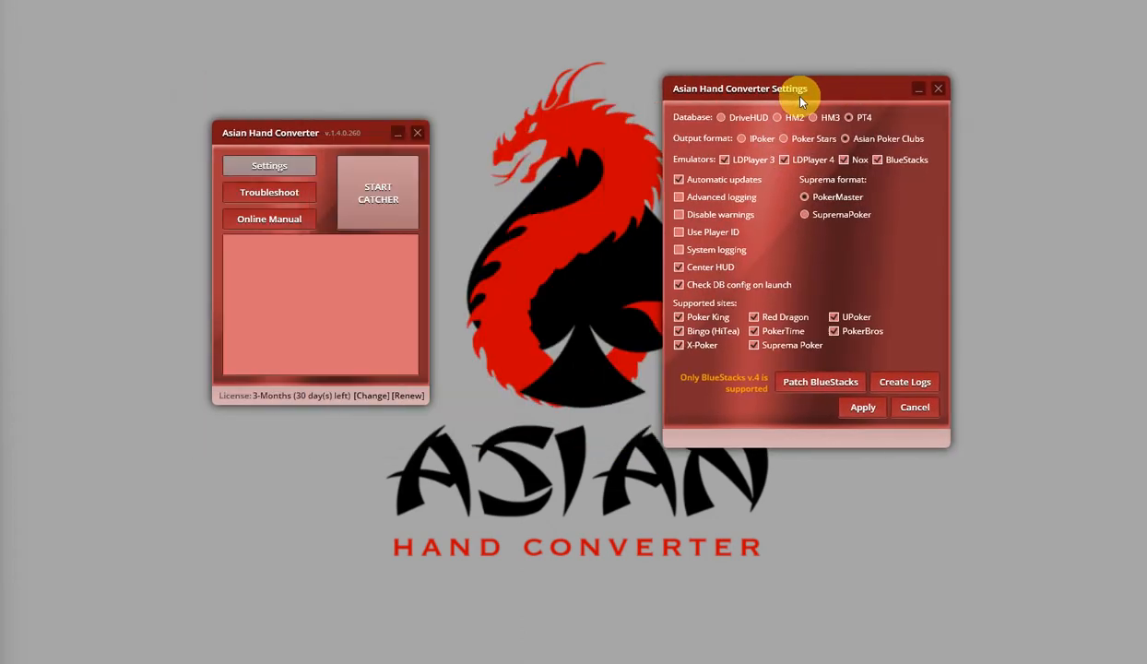
pyautogui.moveTo(740, 88); pyautogui.dragTo(851, 80)
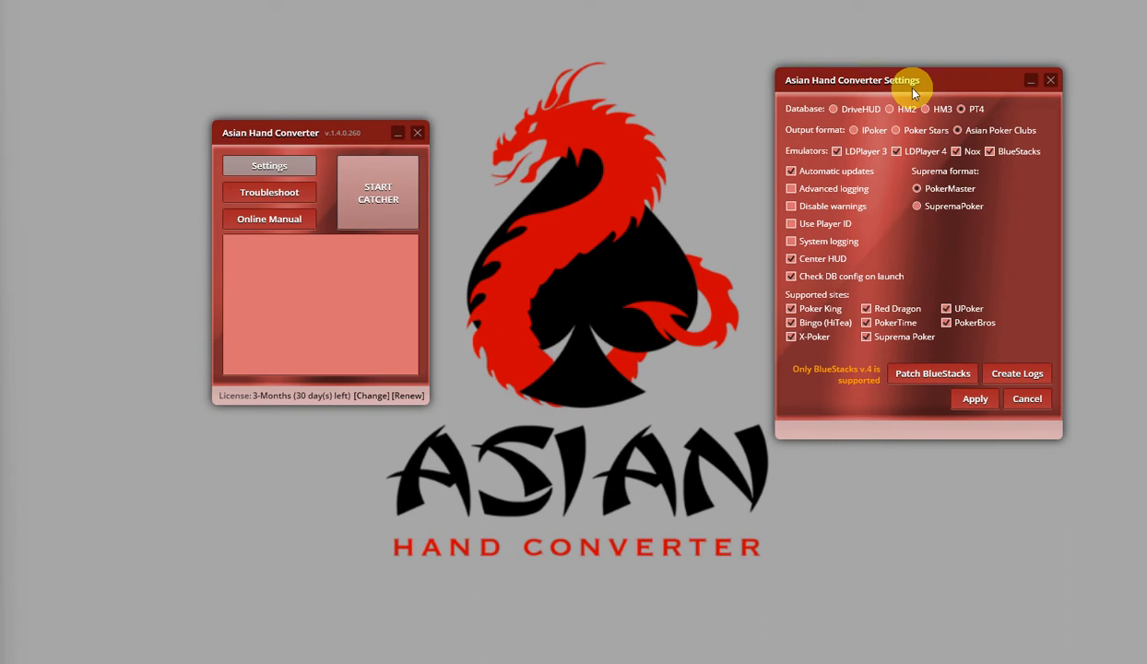
pyautogui.moveTo(918, 97)
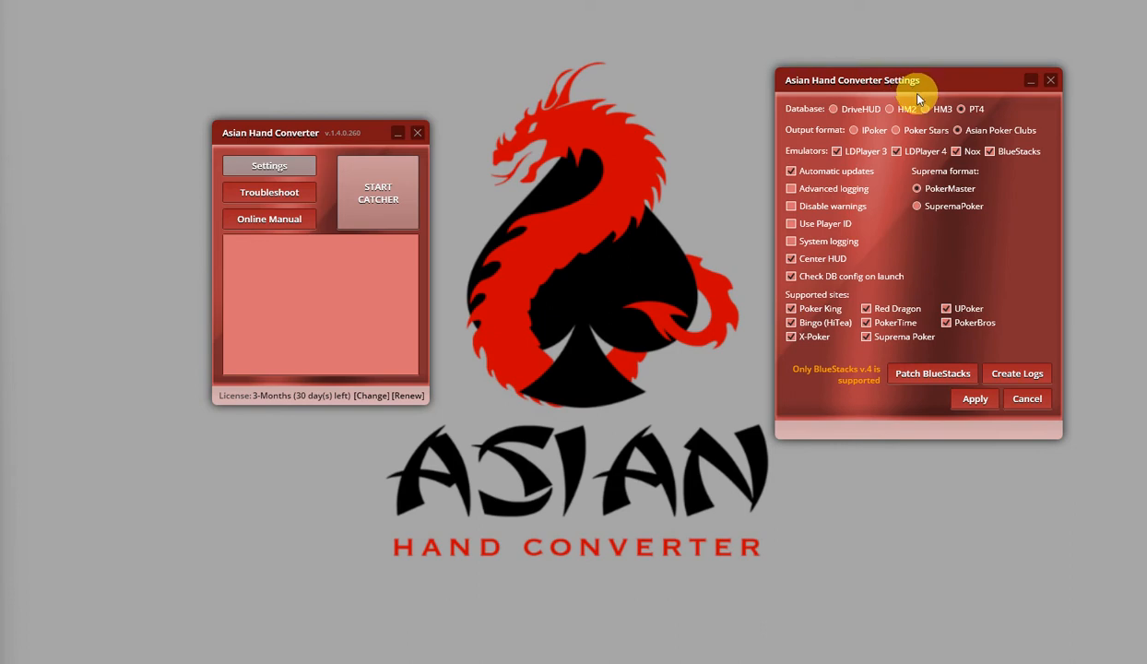
pyautogui.moveTo(908, 97)
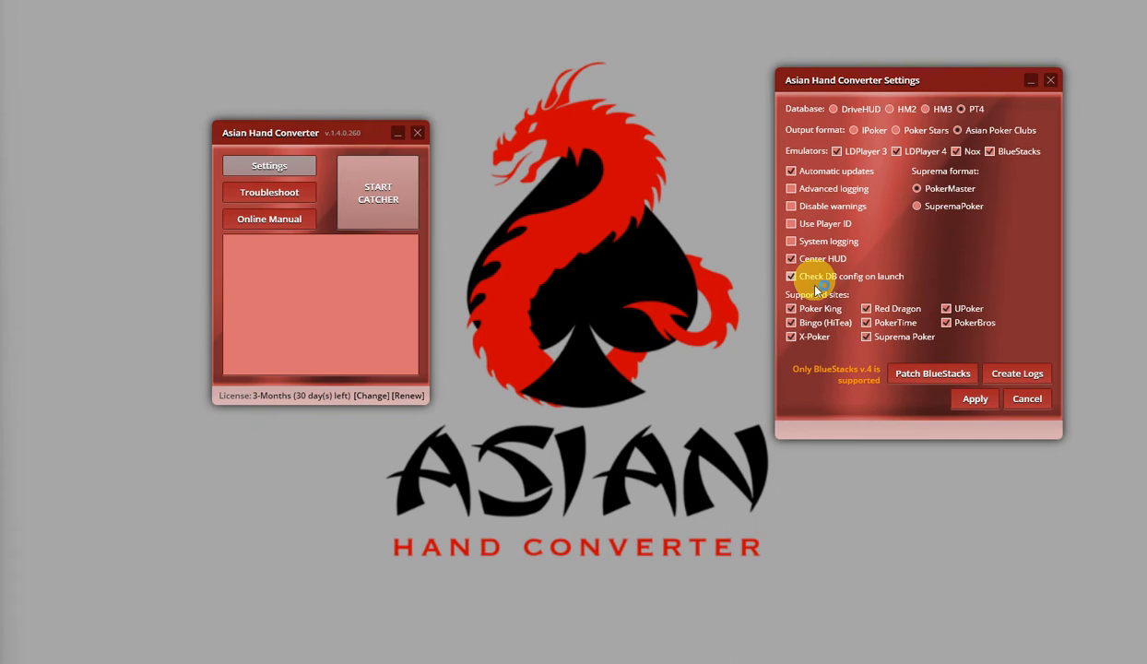
pyautogui.moveTo(844, 286)
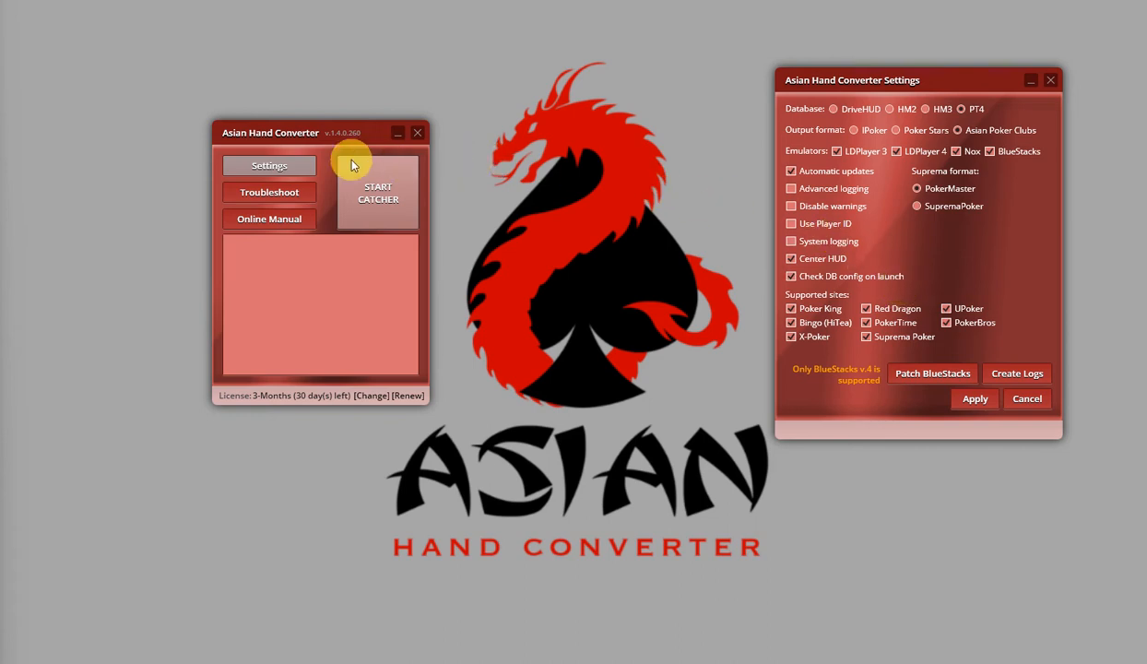
pyautogui.moveTo(682, 138)
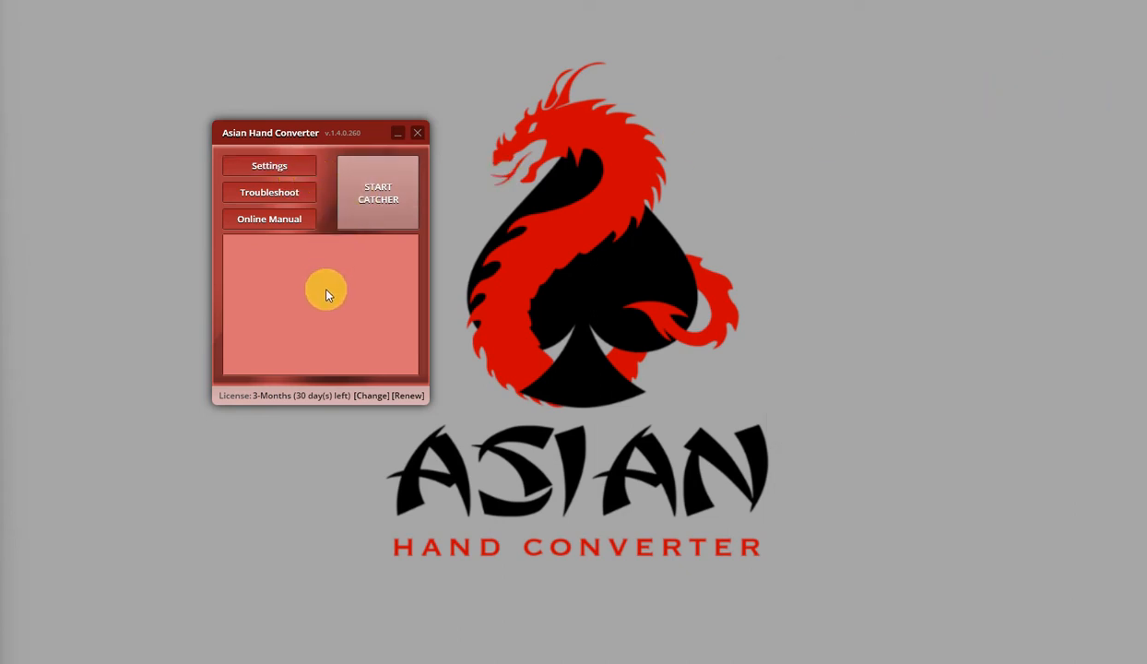
pyautogui.moveTo(330, 238)
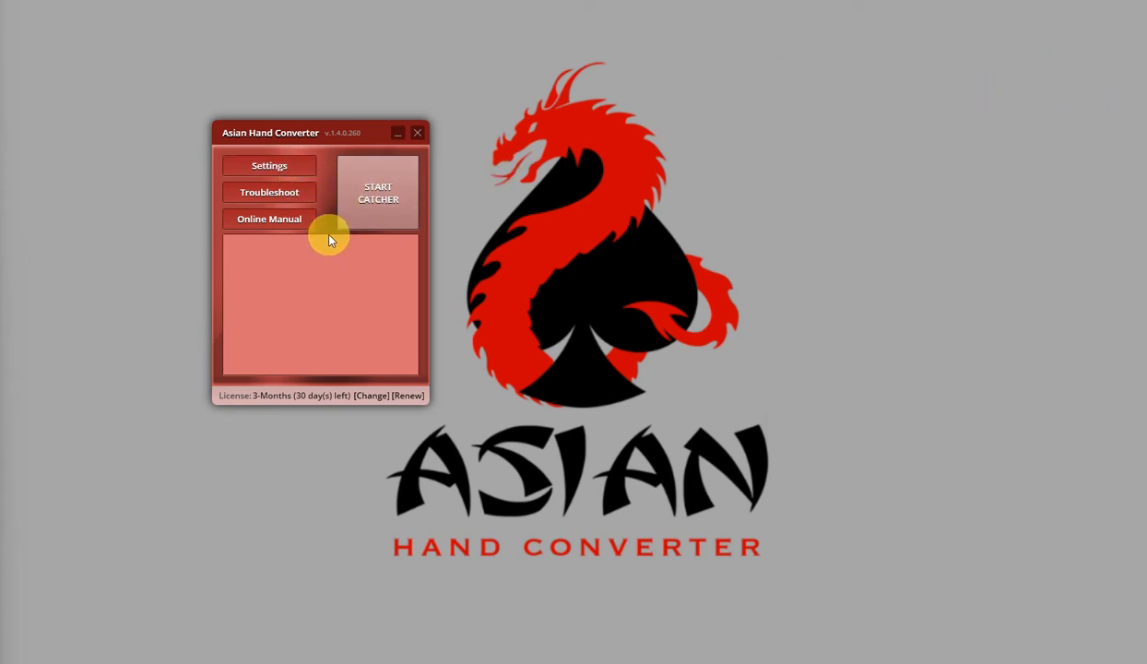
pyautogui.moveTo(323, 173)
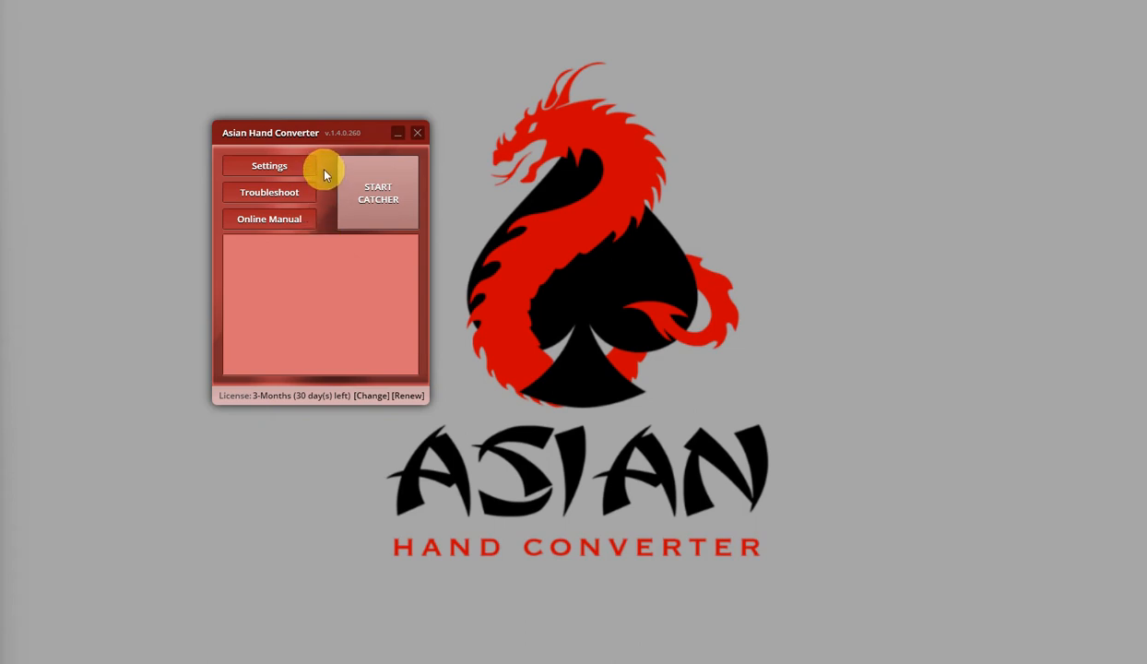
# Set the converter's database to DriveHUD, apply, and acknowledge the integrated-converter notice.
pyautogui.click(269, 165)
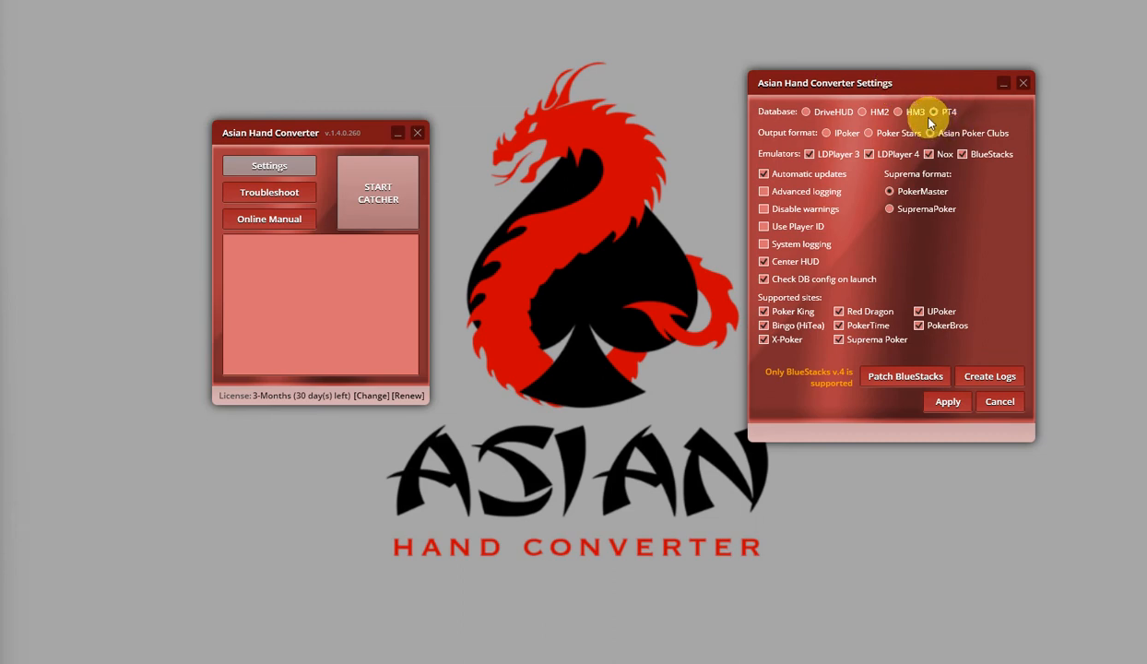
pyautogui.moveTo(945, 112)
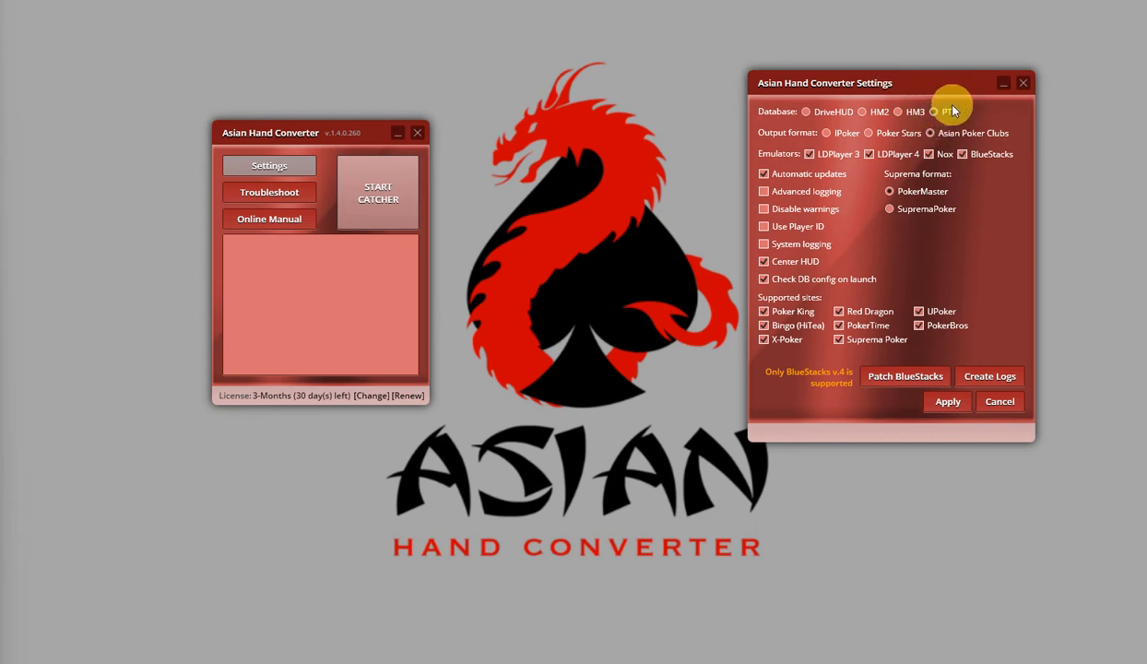
pyautogui.moveTo(945, 102)
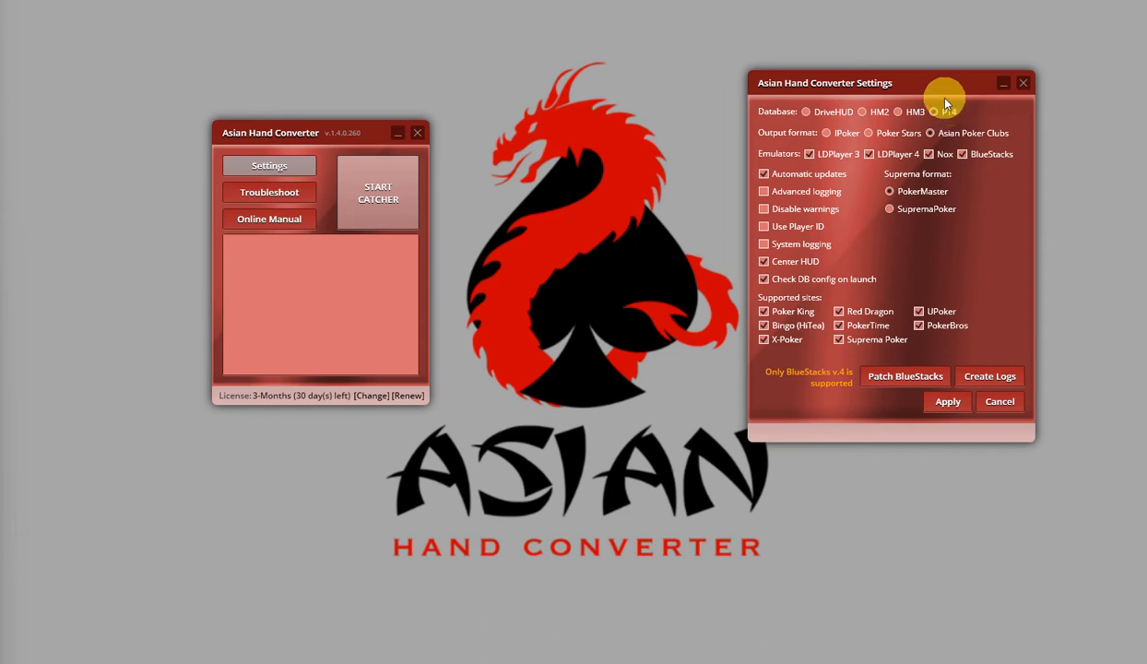
pyautogui.click(933, 112)
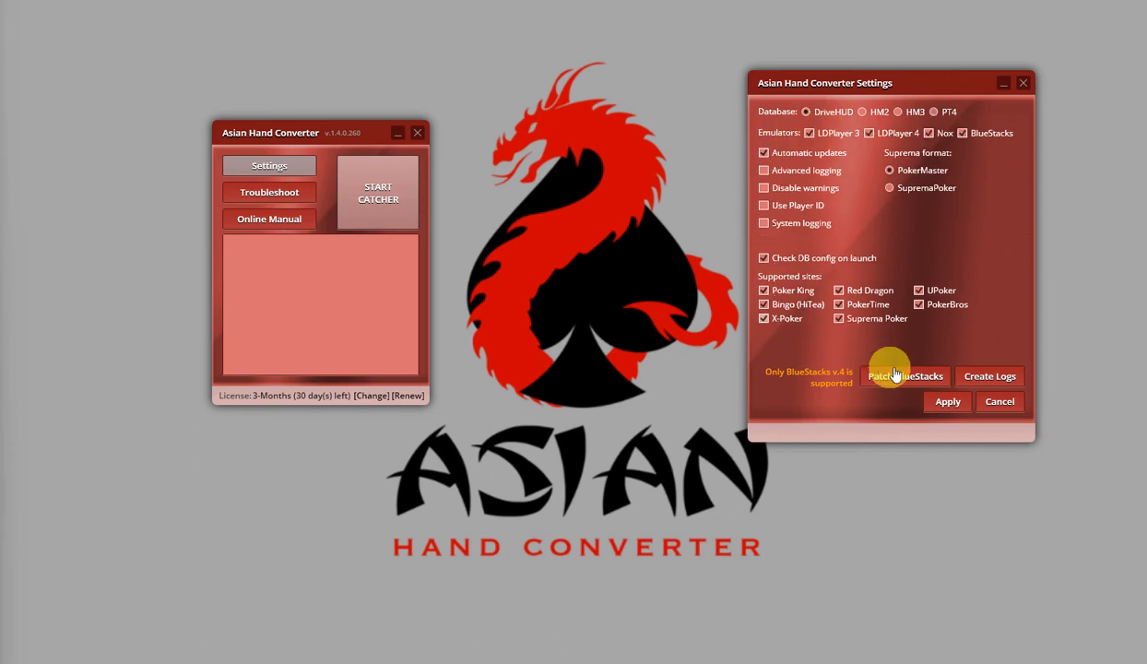
pyautogui.click(947, 401)
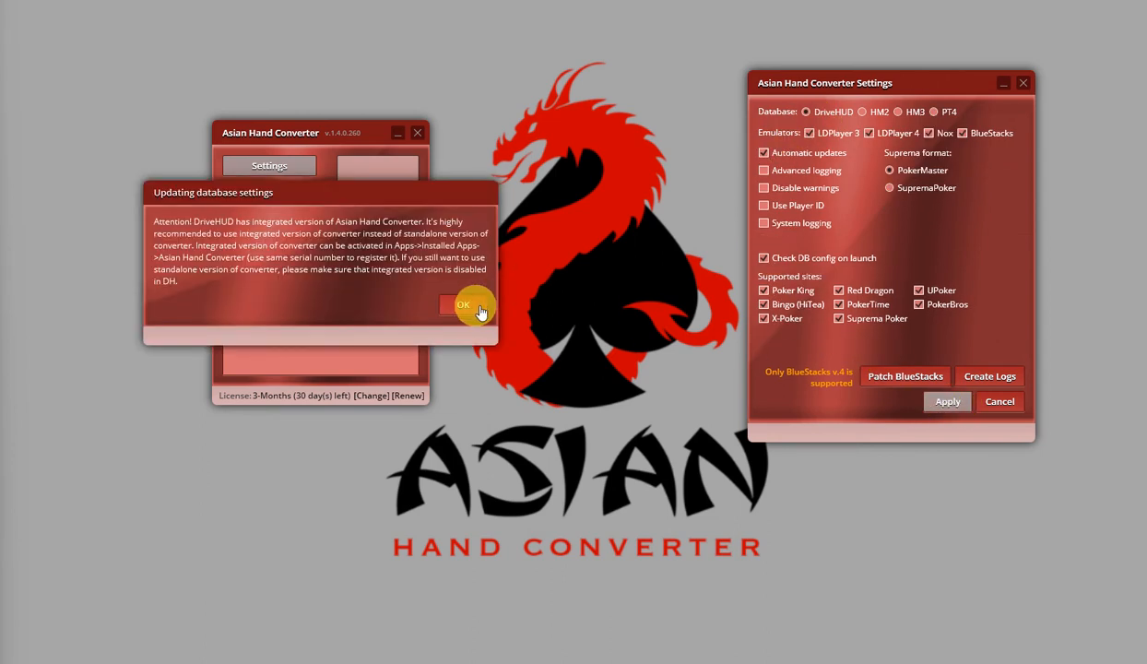
pyautogui.click(464, 305)
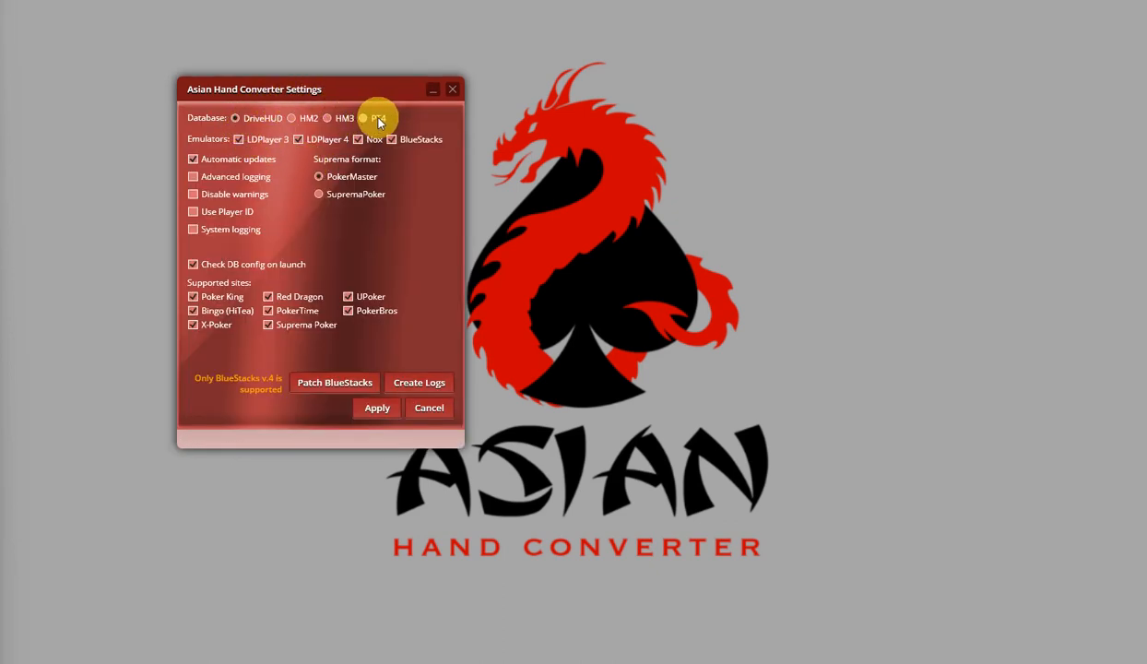
# Switch the converter database to PT4 and apply the settings.
pyautogui.click(362, 118)
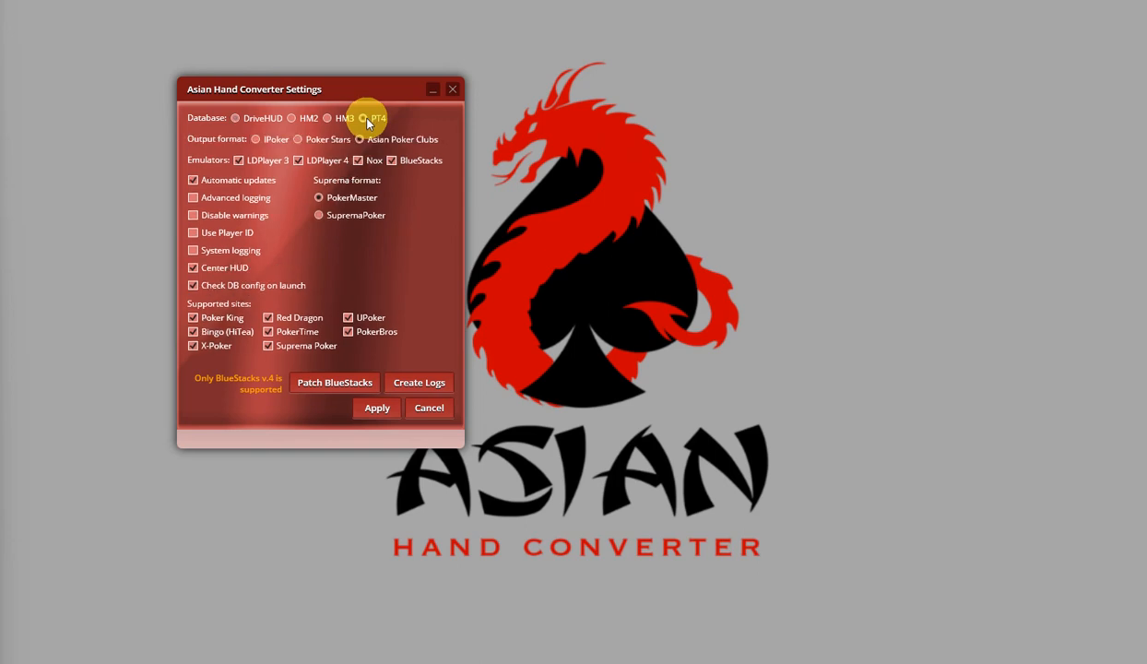
pyautogui.moveTo(376, 407)
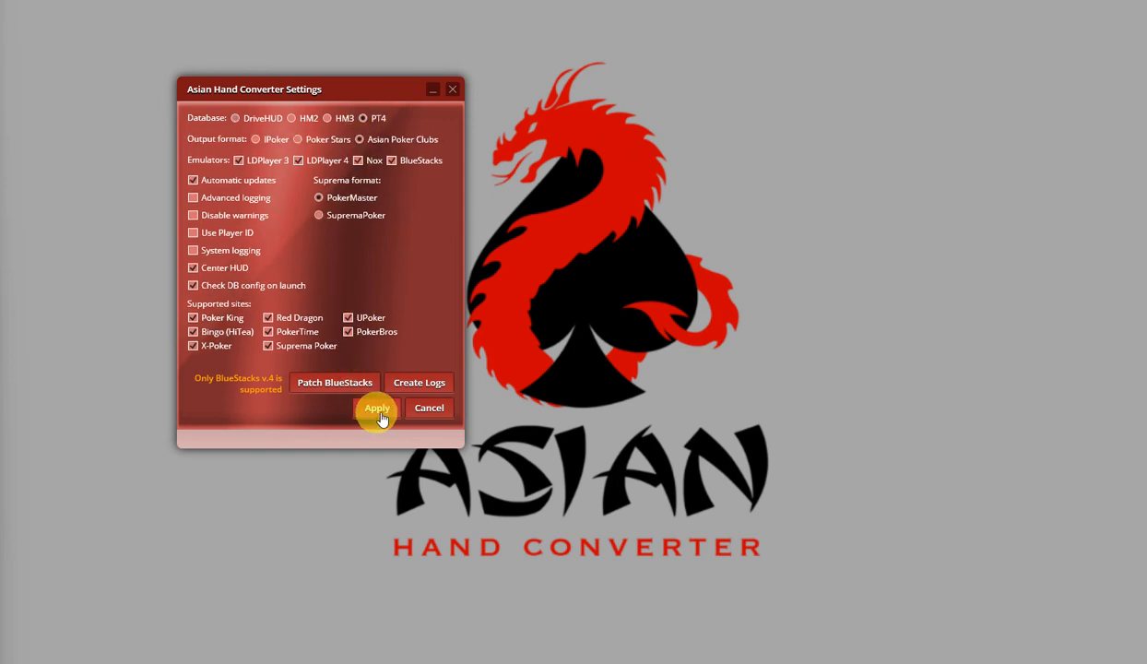
pyautogui.click(376, 407)
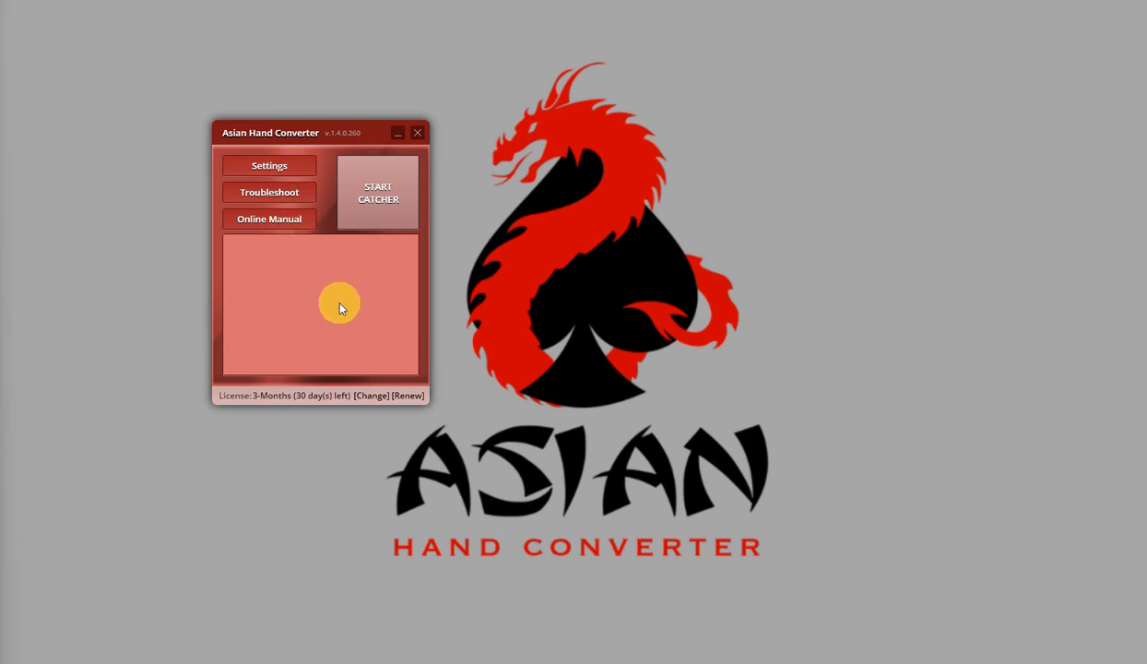
pyautogui.moveTo(349, 302)
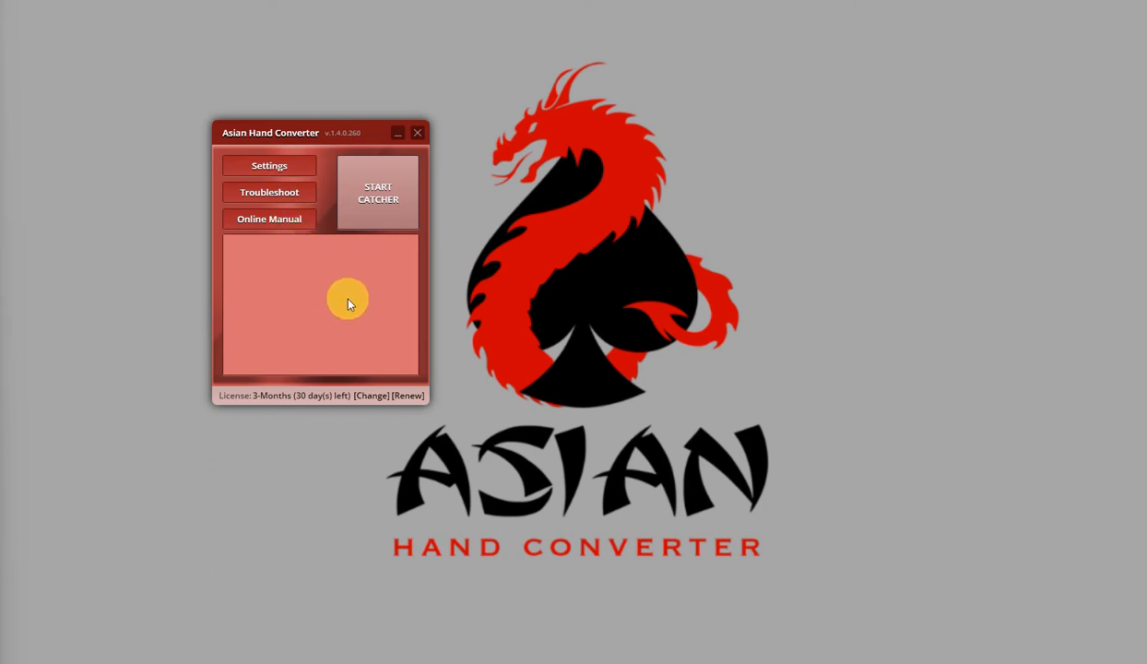
pyautogui.moveTo(365, 283)
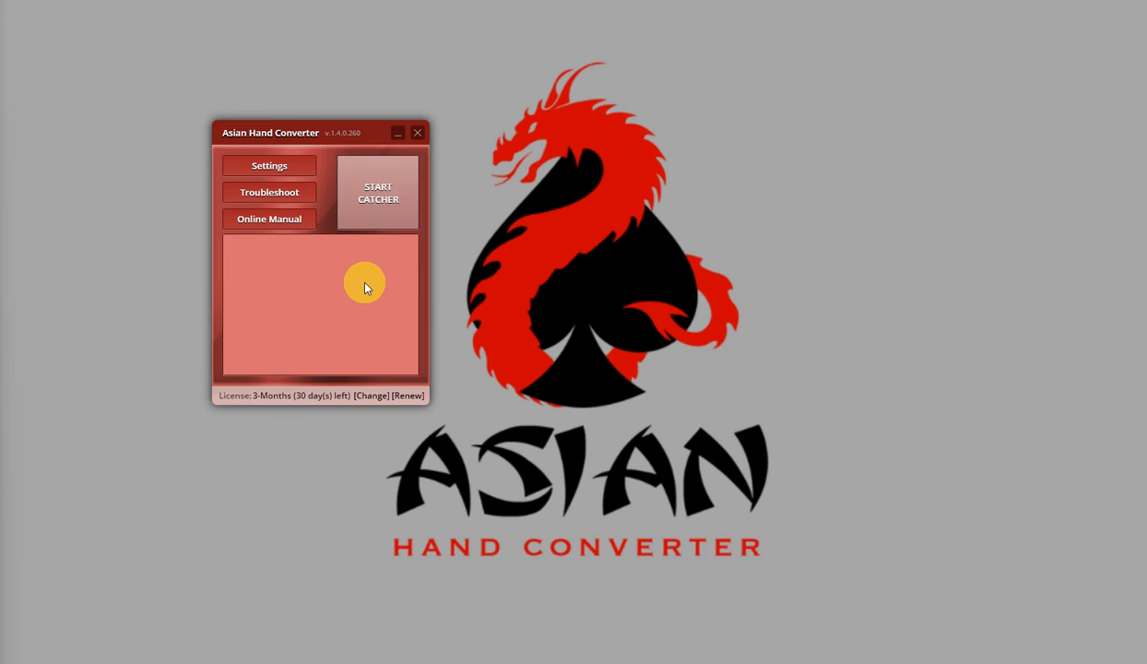
pyautogui.moveTo(387, 284)
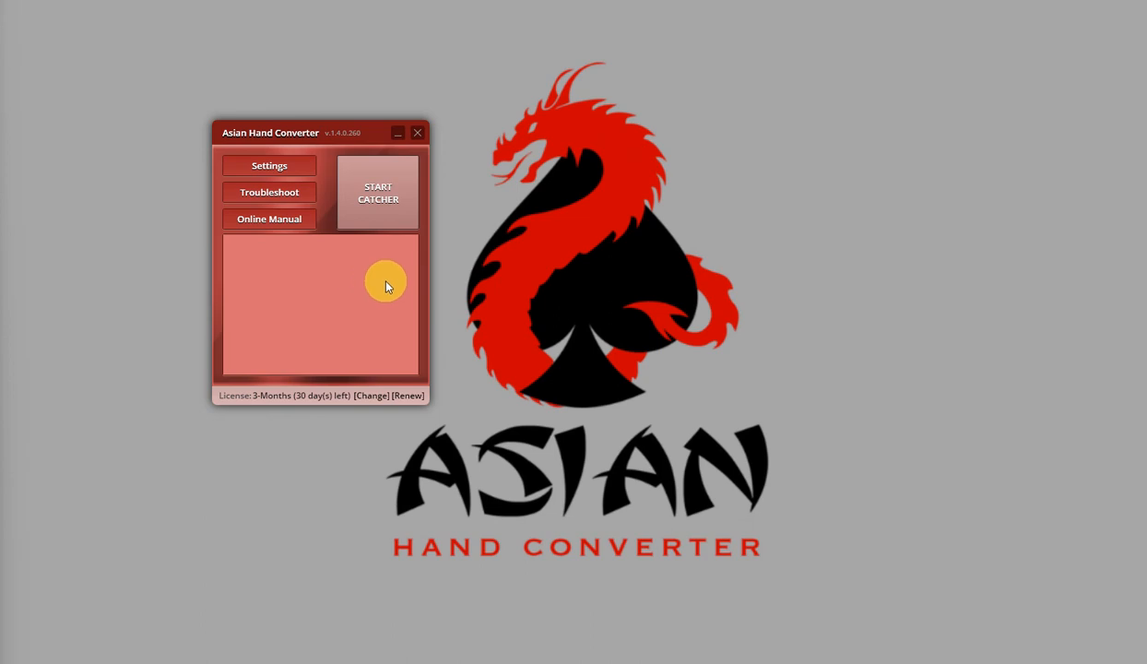
pyautogui.moveTo(392, 277)
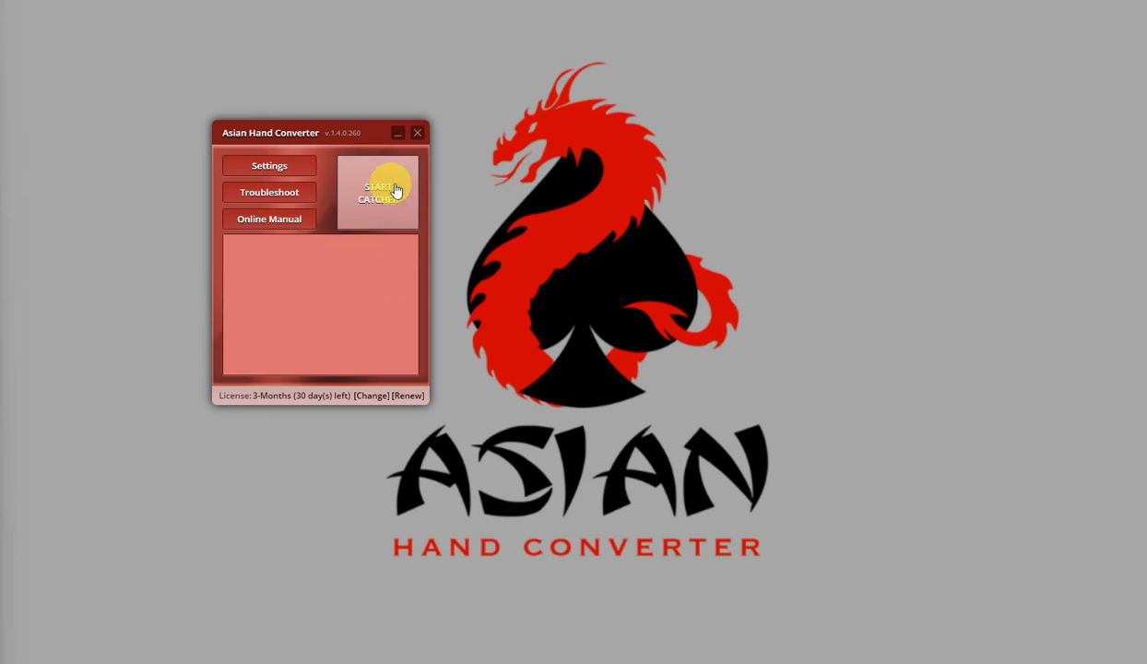
# Start the hand catcher, then enable Get Hands While Playing in PokerTracker 4.
pyautogui.click(378, 192)
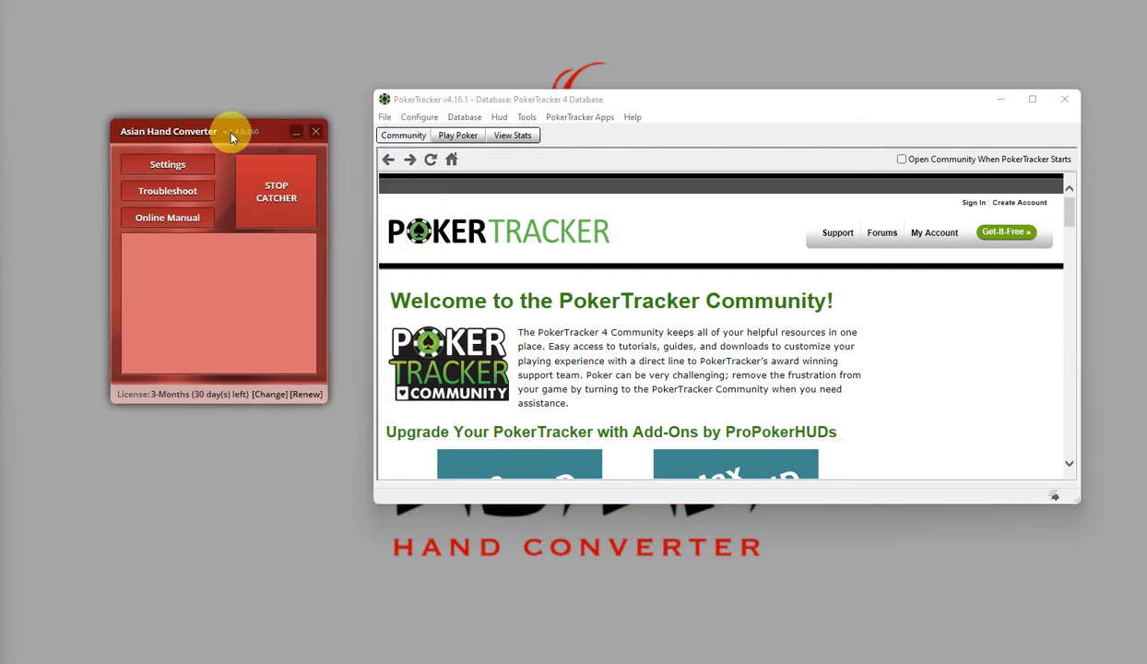
pyautogui.click(458, 134)
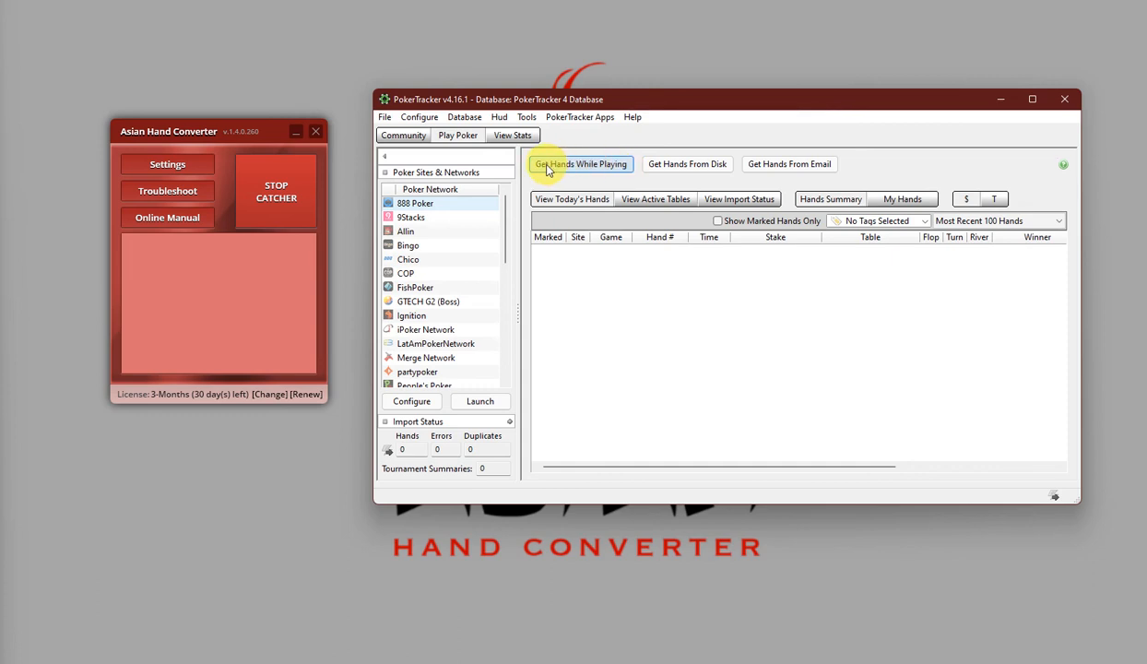
pyautogui.click(581, 164)
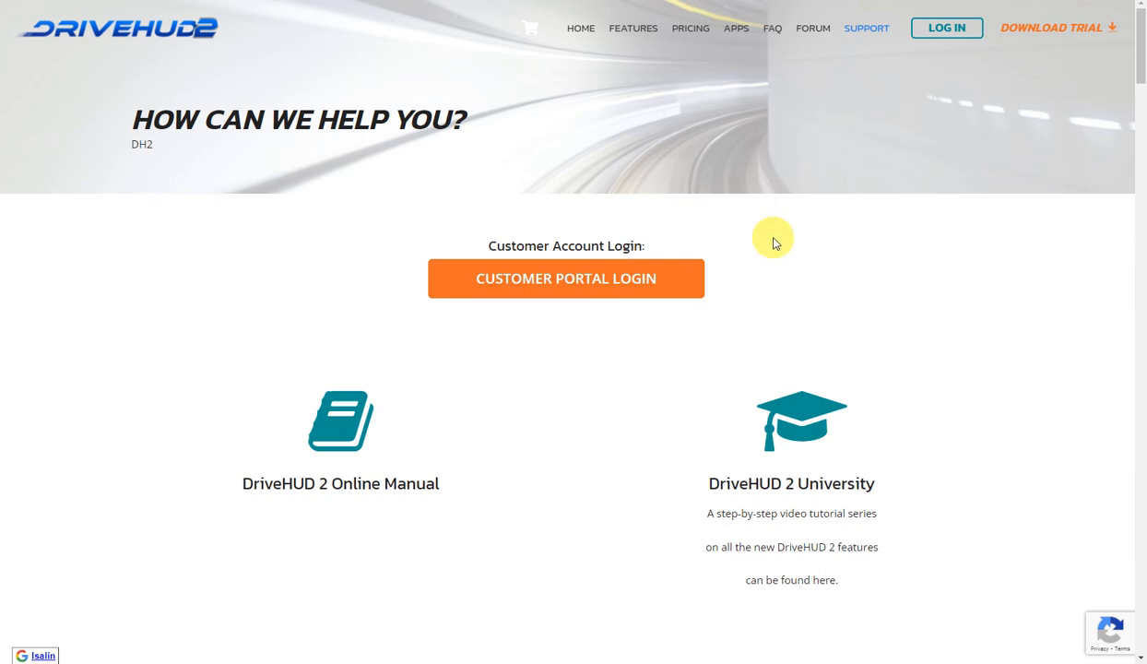
# Scroll the DriveHUD support page through help articles to the send-a-message form.
pyautogui.scroll(-3)
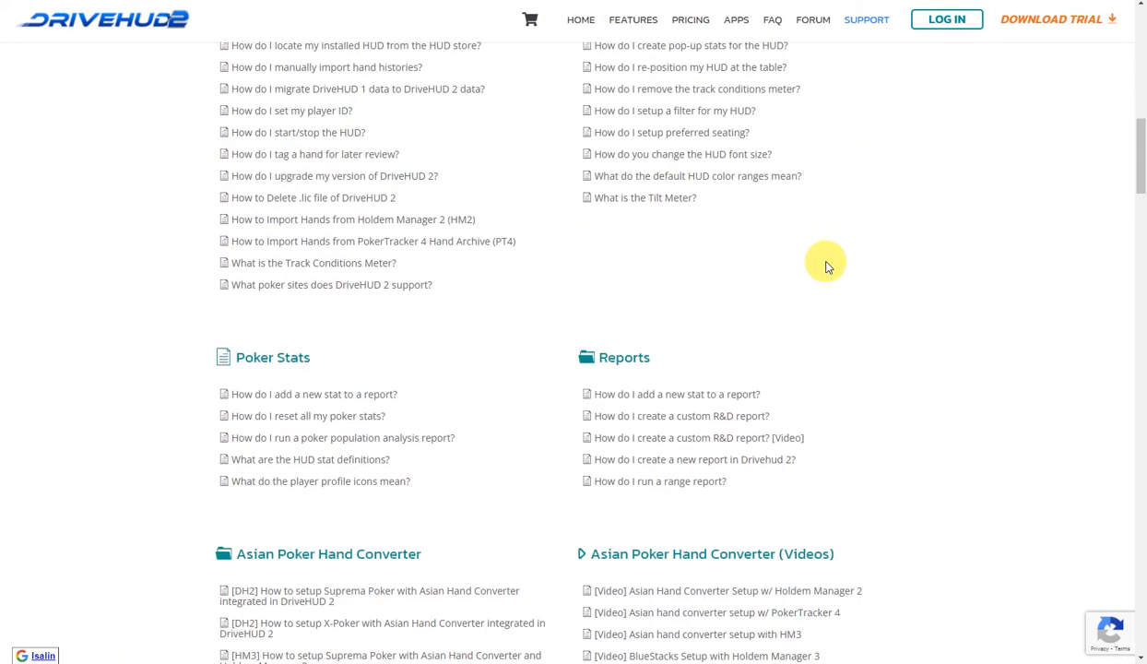
pyautogui.scroll(3)
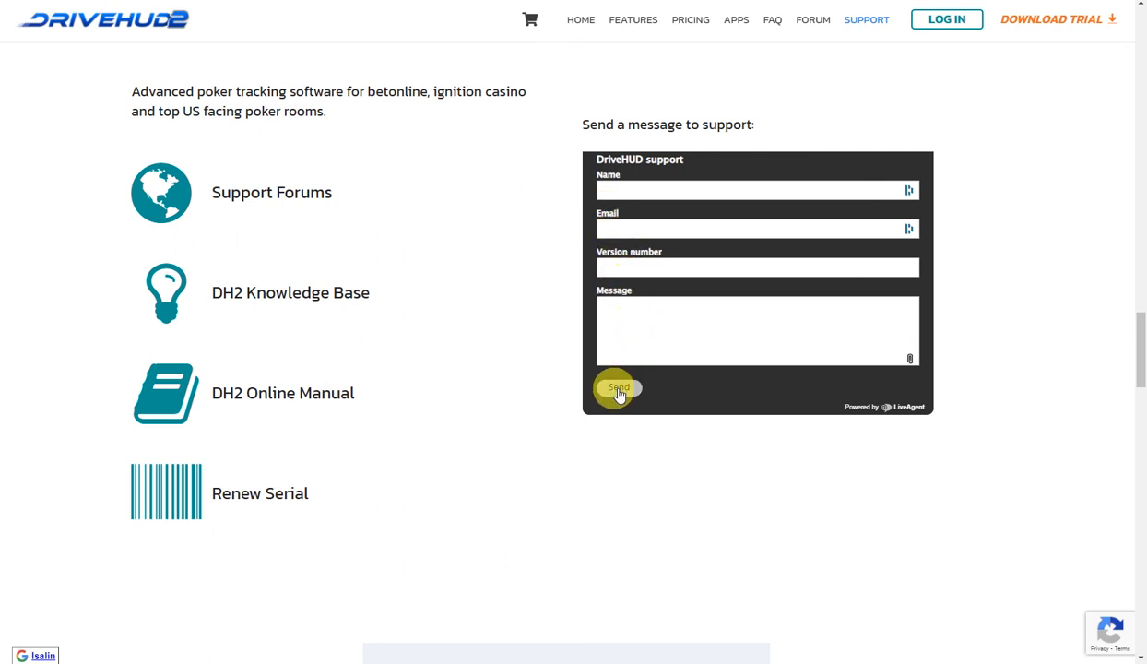
pyautogui.moveTo(650, 417)
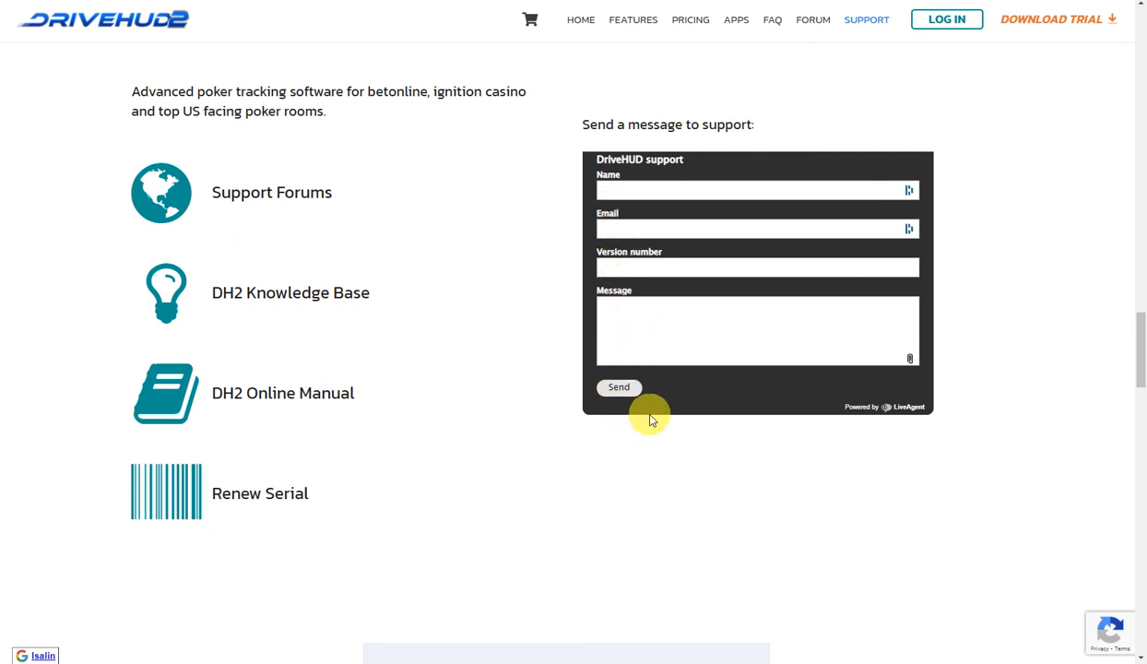